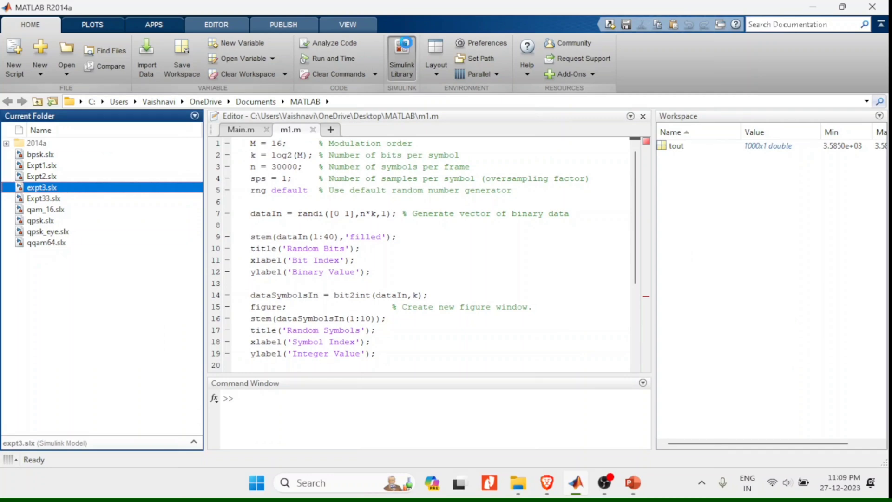
- Bring up the Simulink Library Browser and clear its block search box
left_click(401, 57)
type("scope")
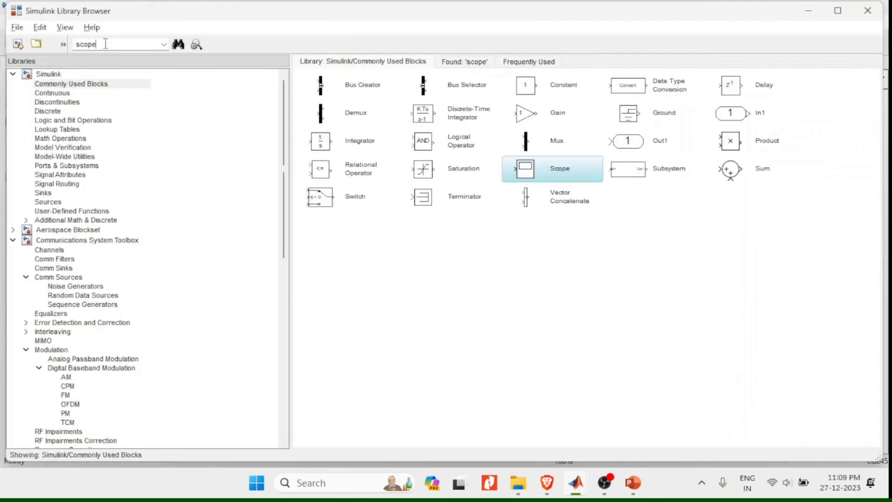
left_click(120, 43)
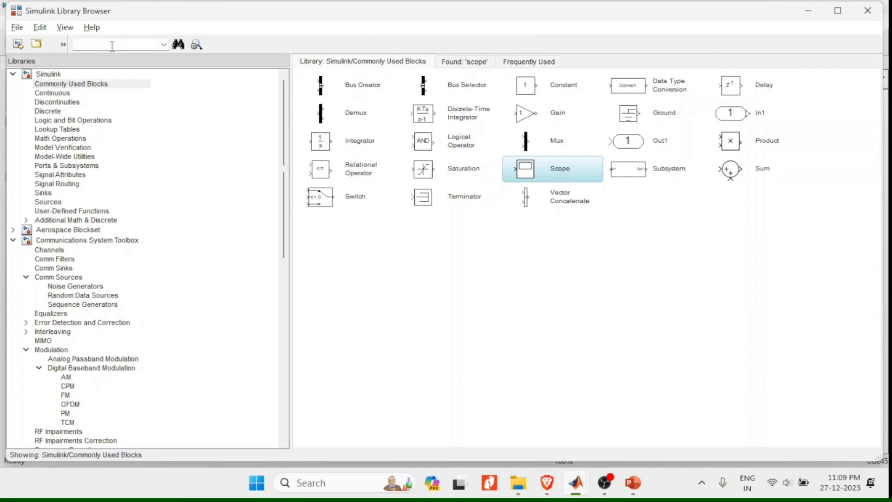
mouse_move(18, 45)
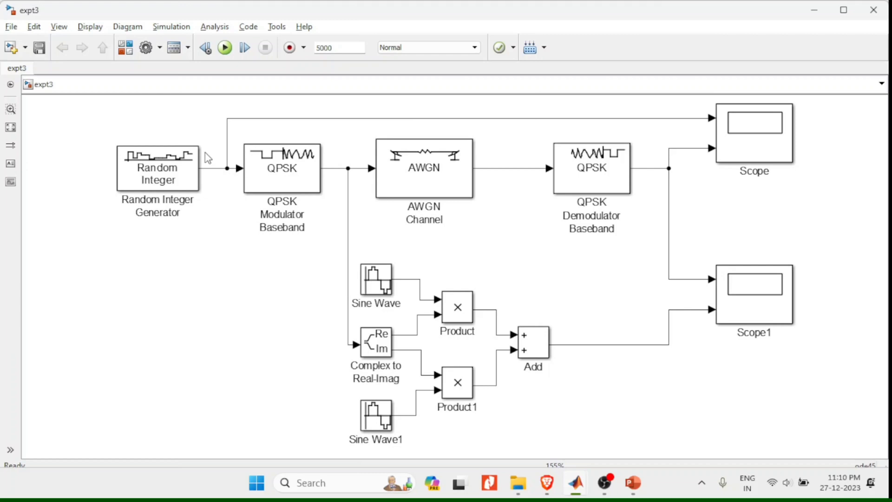
left_click(158, 168)
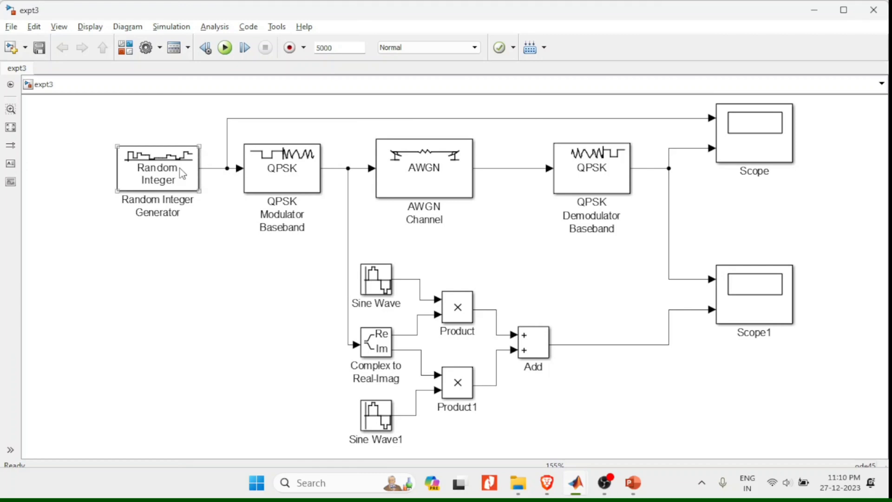
double_click(158, 167)
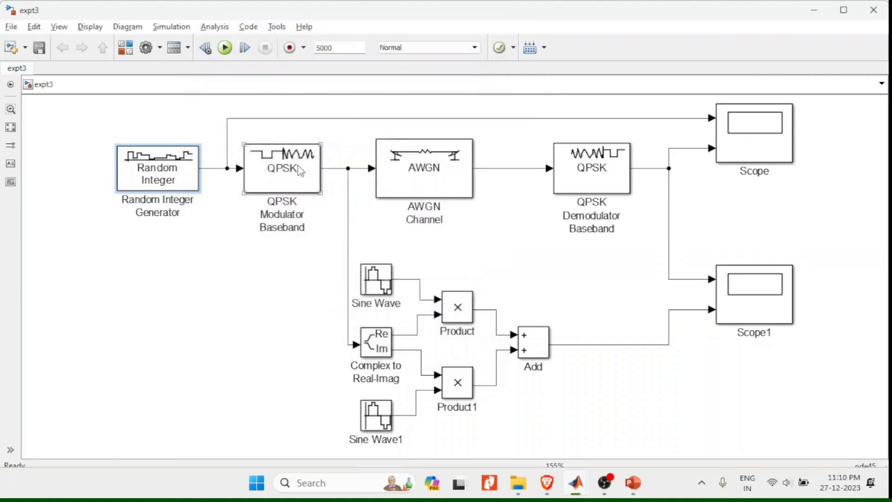
double_click(281, 168)
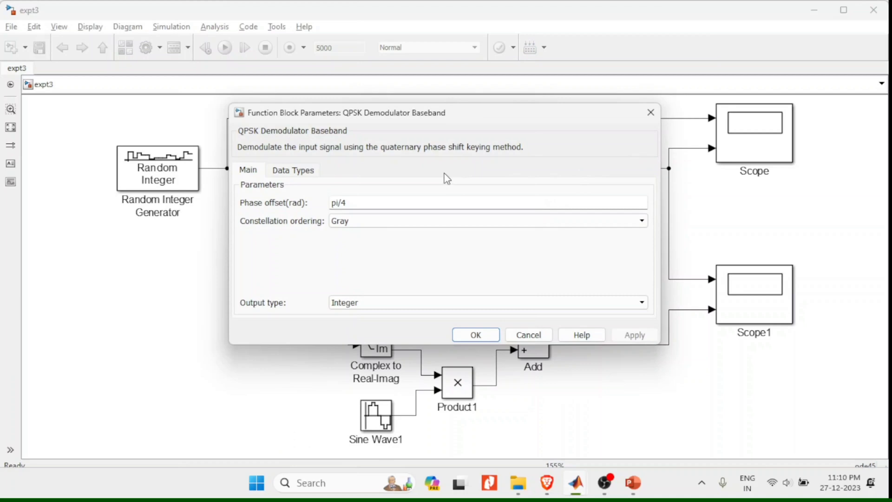
left_click(475, 335)
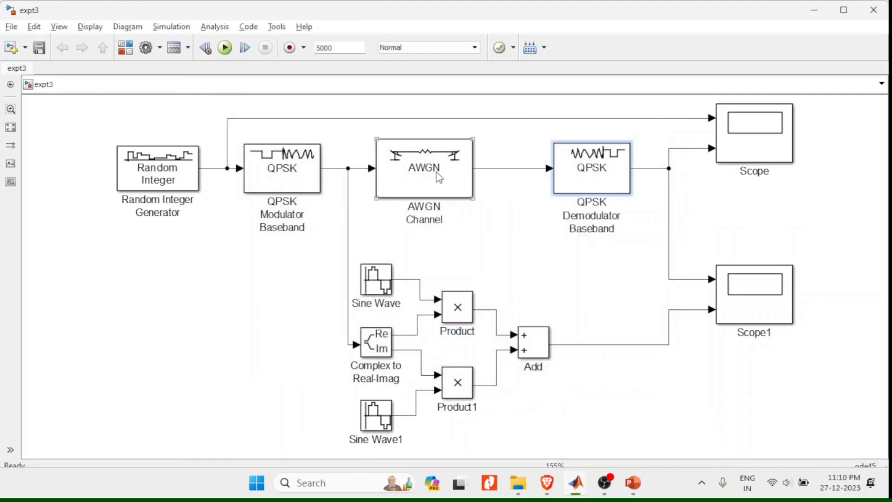
left_click(654, 214)
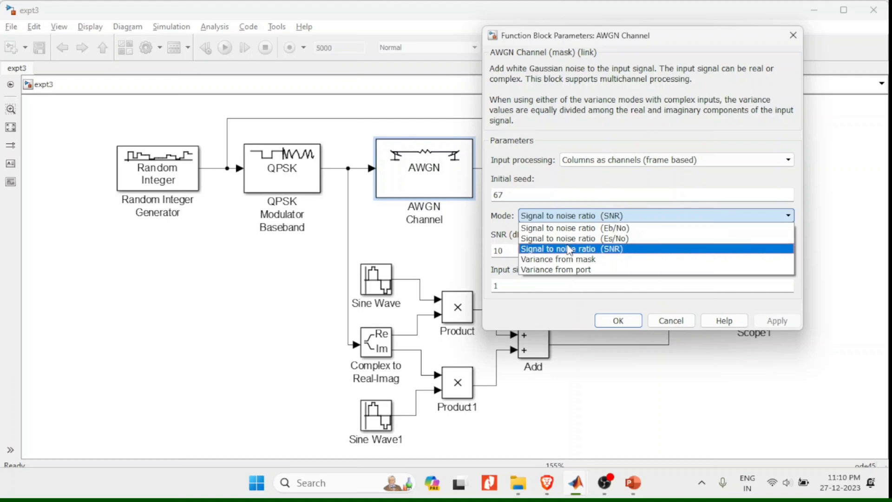
left_click(571, 249)
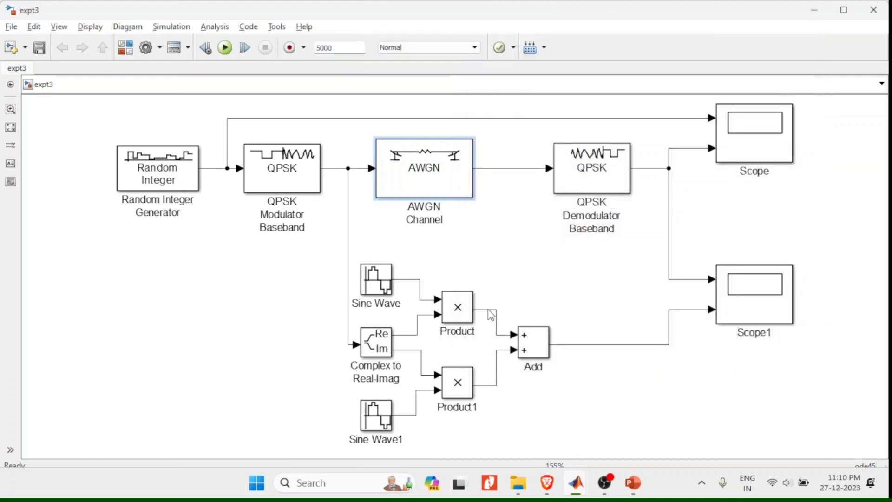
double_click(376, 278)
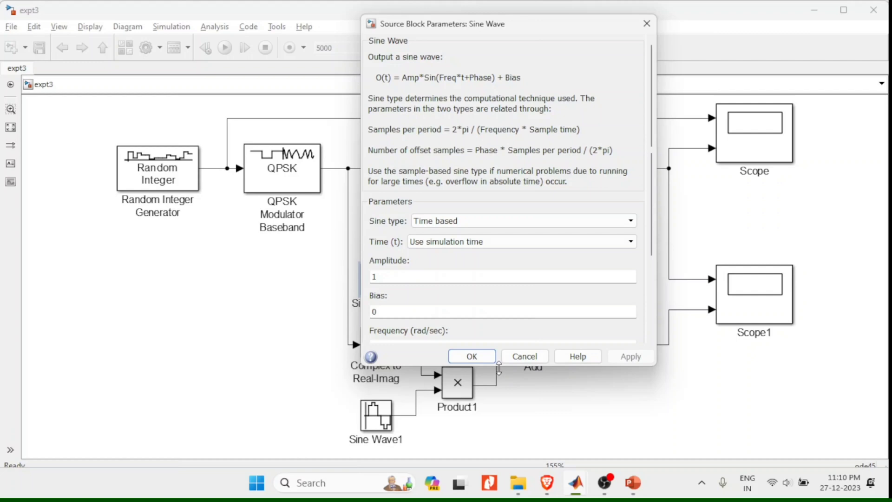
scroll("down", 3)
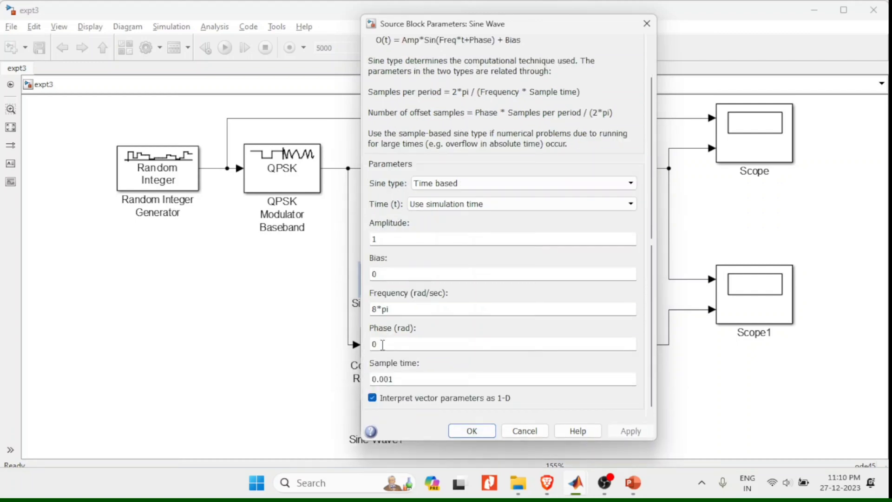
triple_click(501, 309)
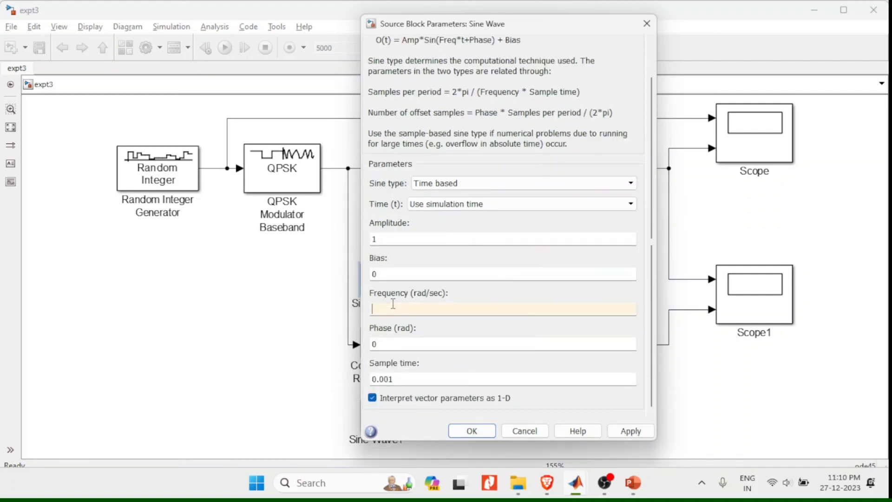
type("8*pi")
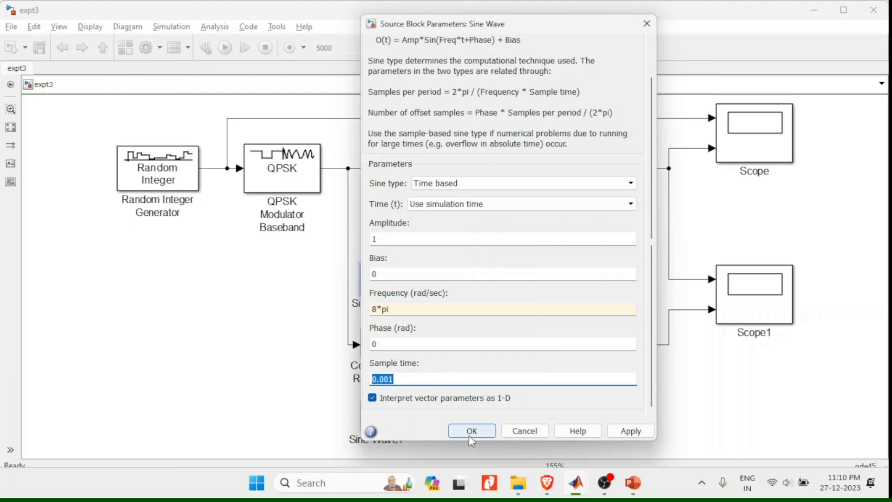
left_click(471, 430)
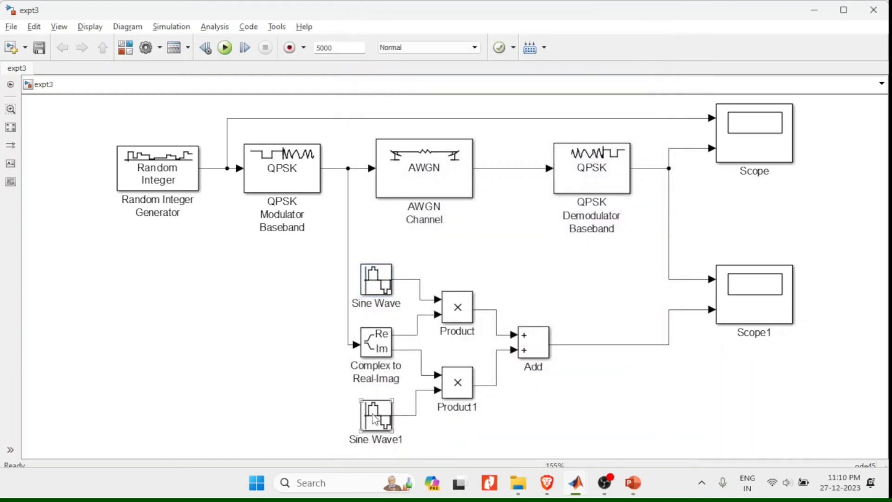
double_click(375, 415)
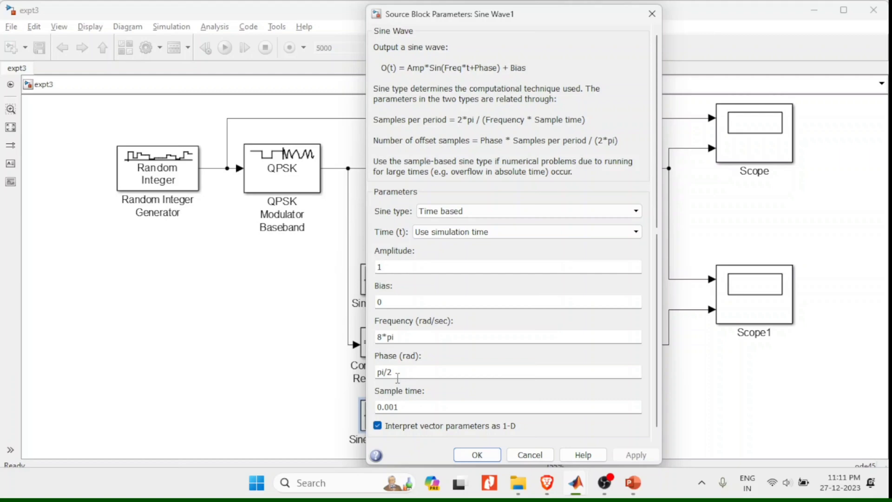
triple_click(384, 372)
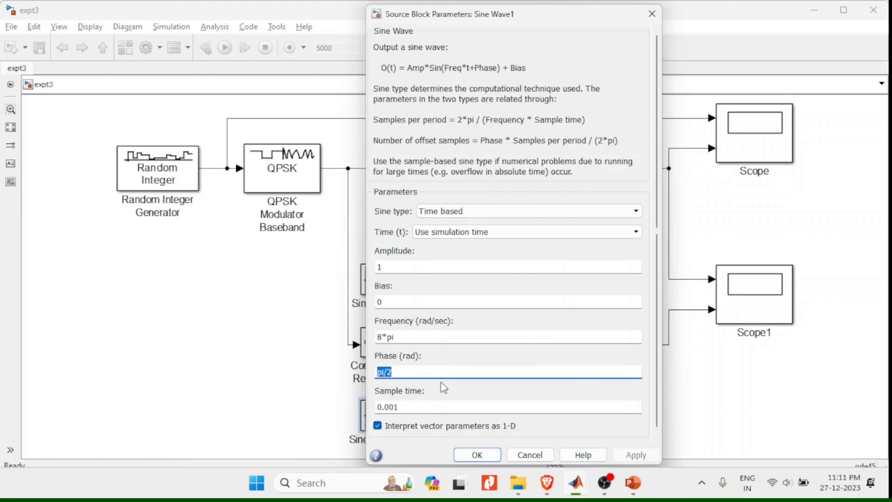
left_click(476, 455)
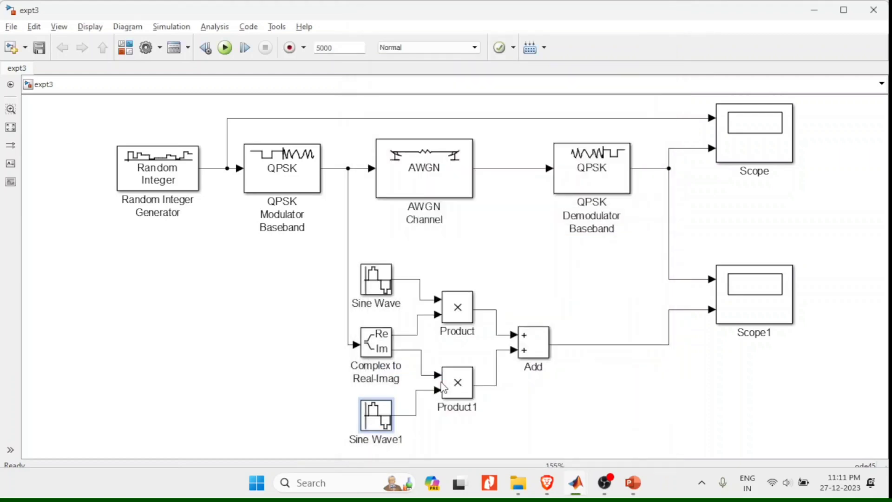
left_click(457, 308)
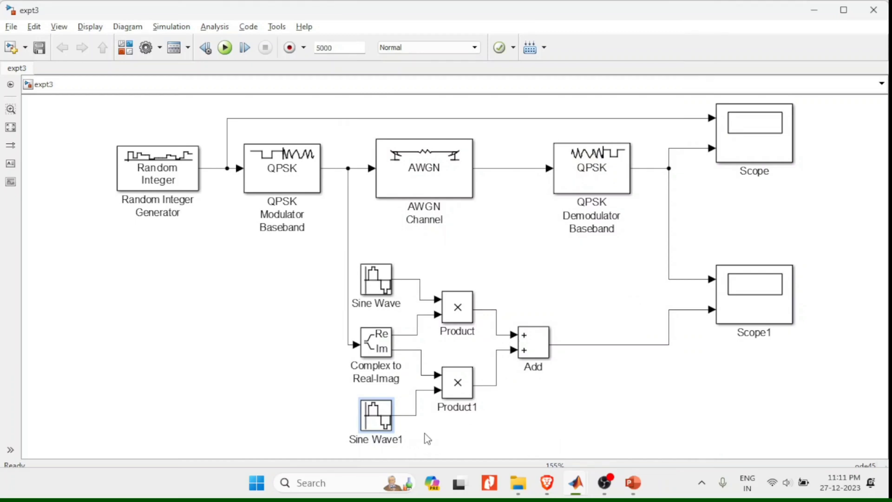
left_click(533, 341)
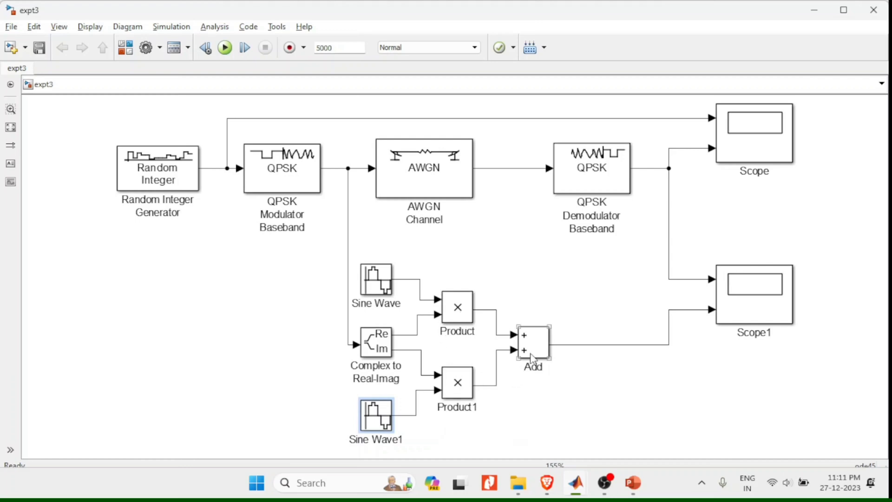
left_click(753, 294)
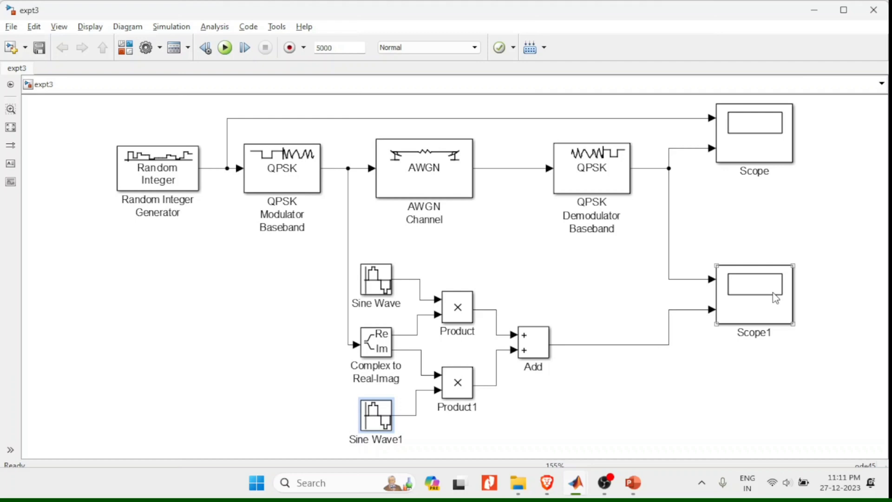
mouse_move(764, 291)
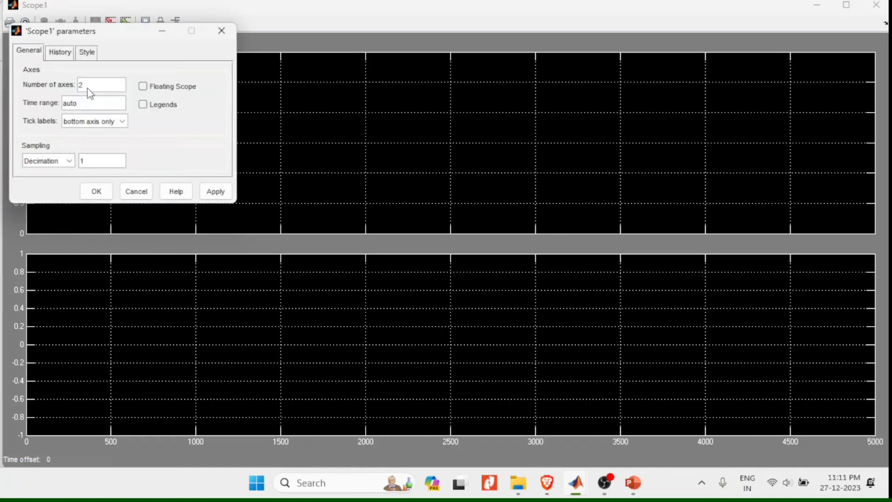
double_click(101, 84)
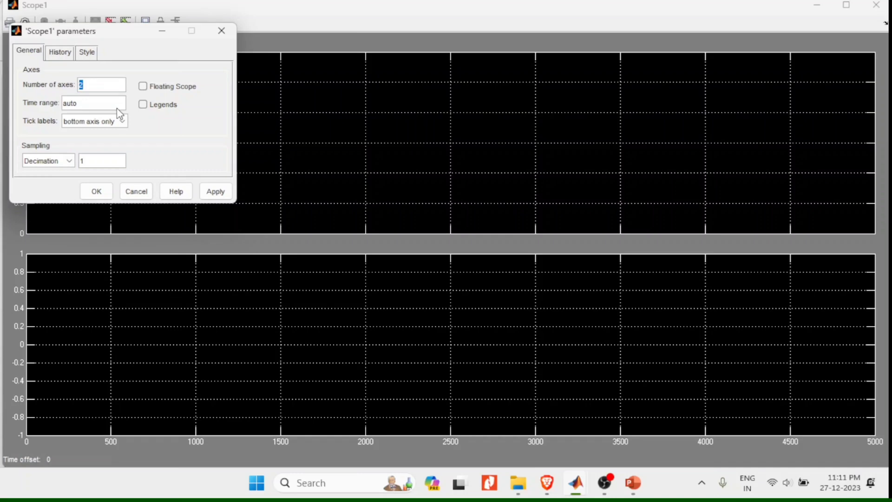
key("Backspace")
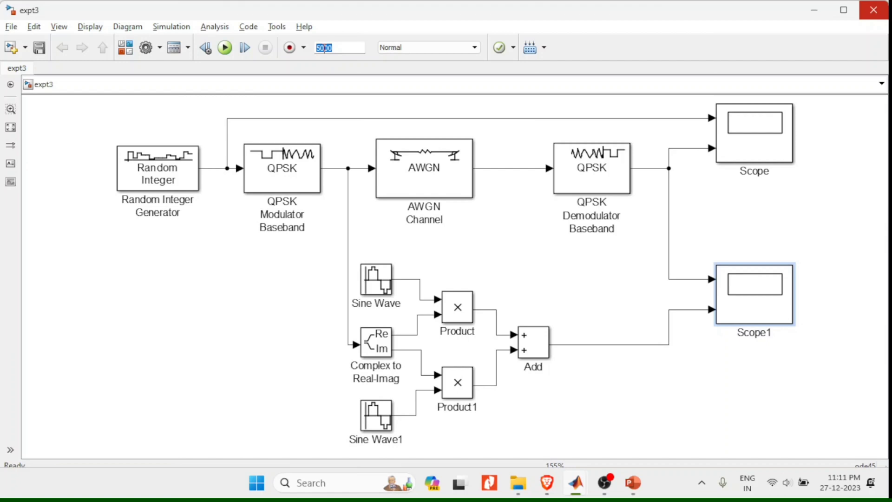
- Set the simulation stop time to 5000 seconds and run the QPSK model to completion
type("10")
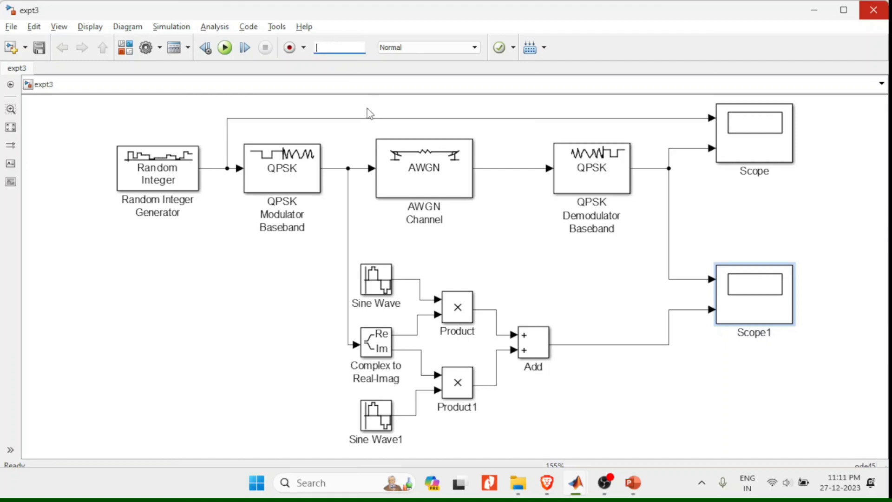
type("5000")
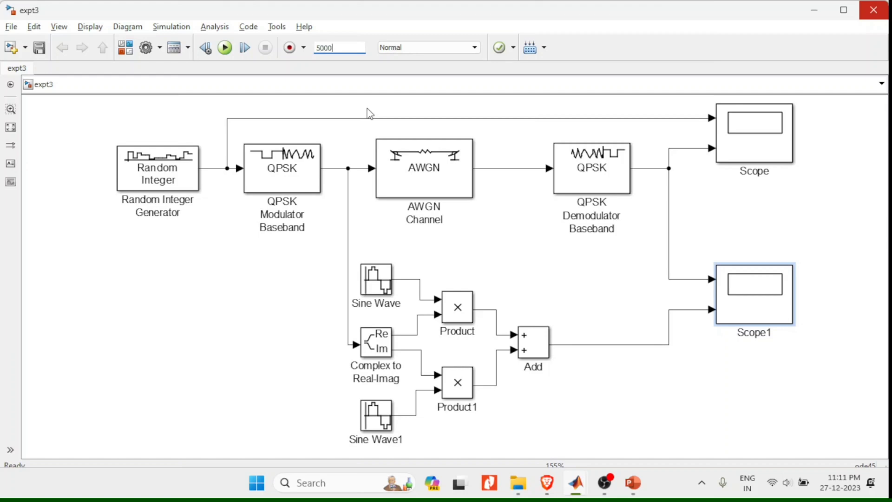
left_click(224, 47)
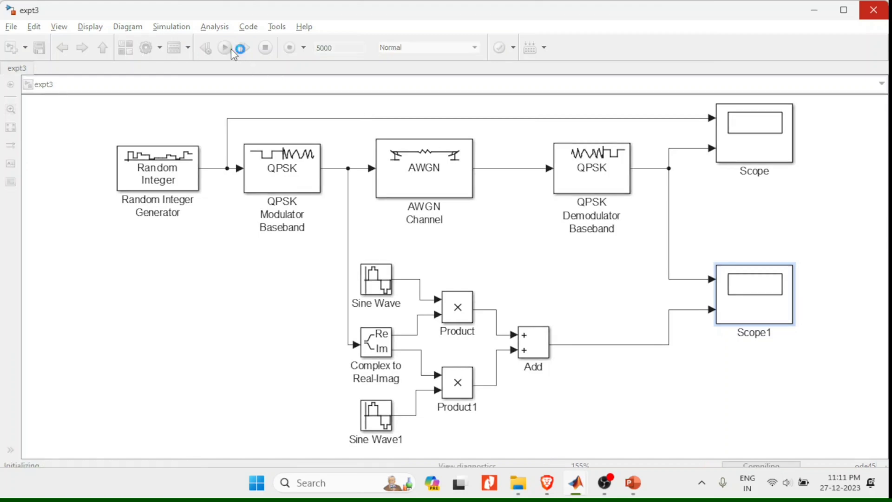
left_click(224, 47)
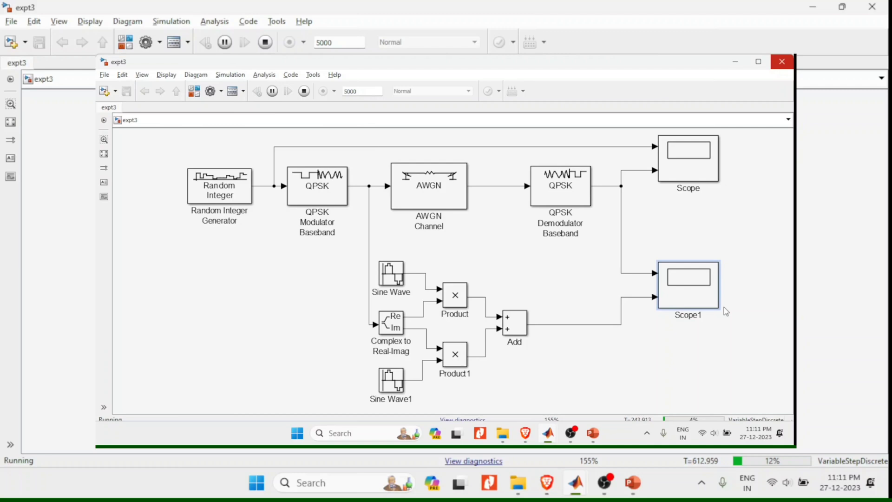
left_click(758, 62)
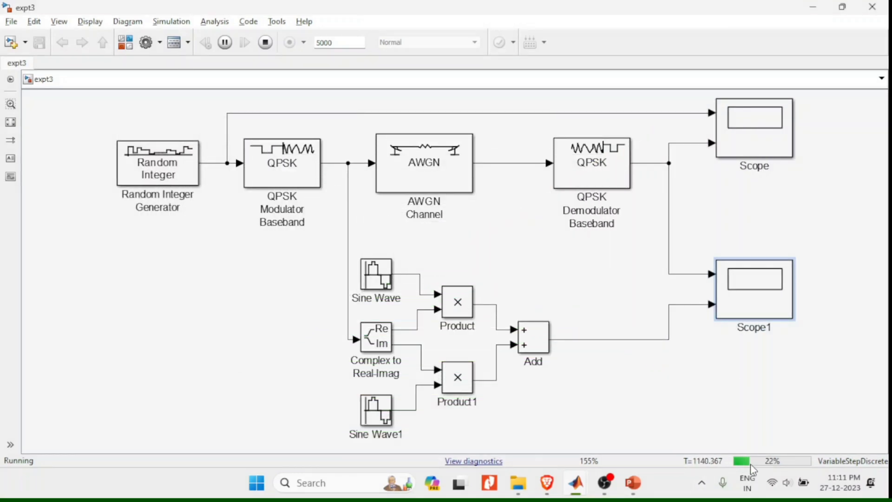
left_click(265, 42)
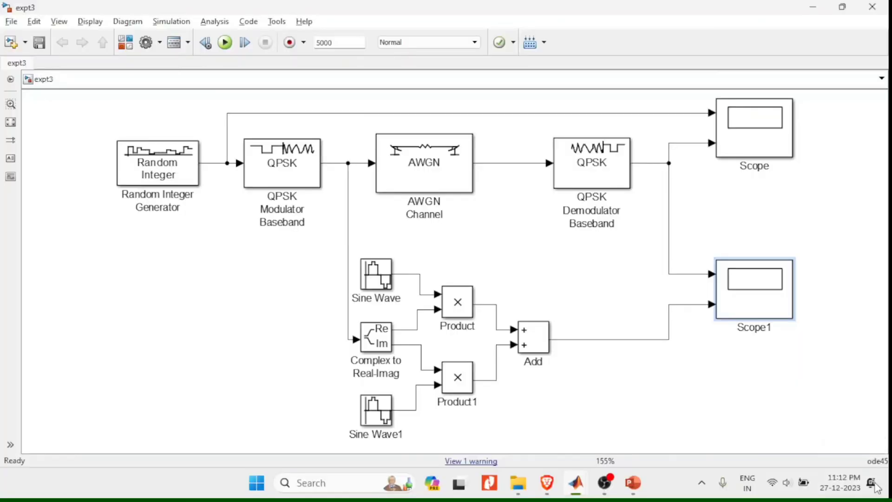
- Show Scope1's symbol sequence and modulated sine waveform near 4995–5000 s
double_click(754, 279)
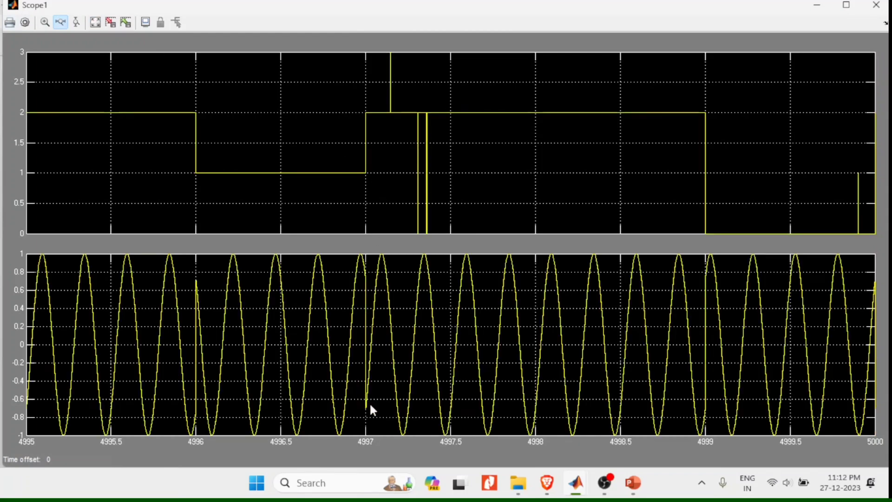
mouse_move(374, 178)
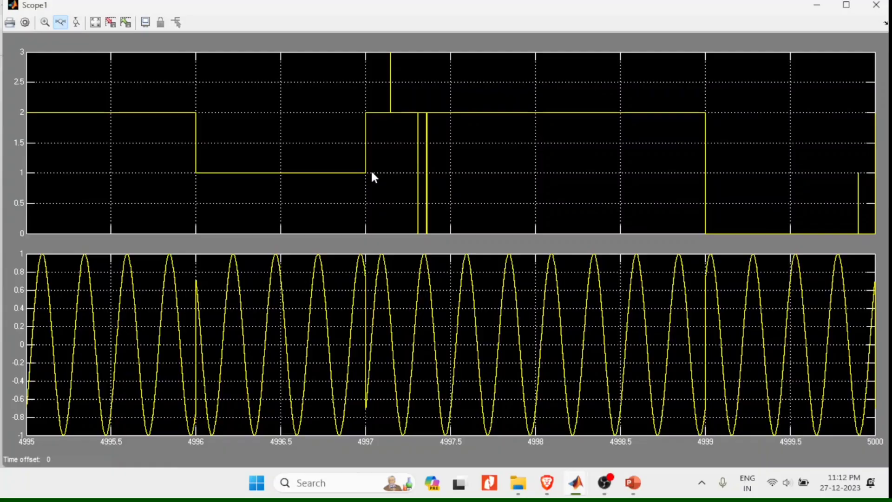
mouse_move(391, 114)
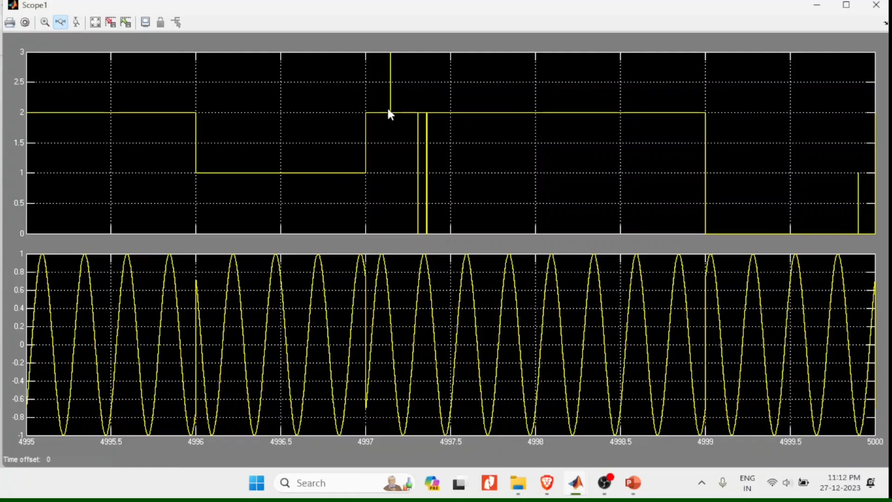